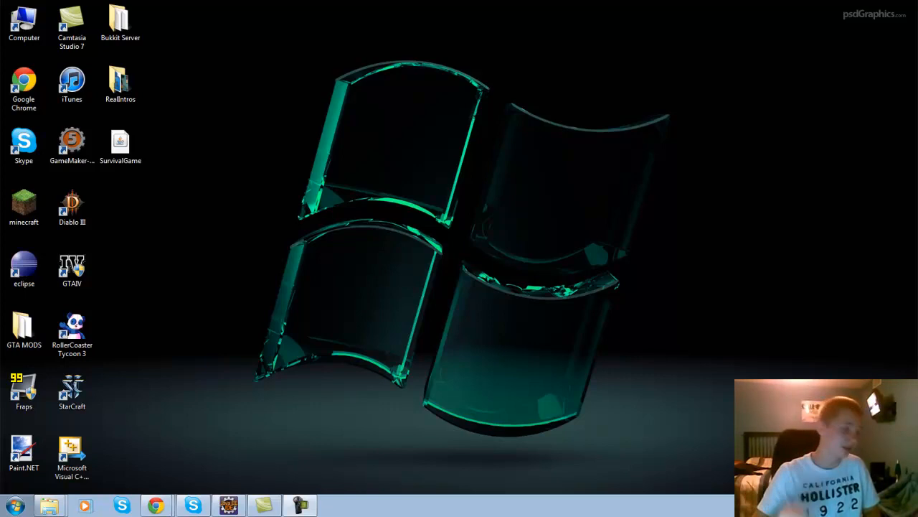
{"action": "mouse_move", "coordinate": [852, 134]}
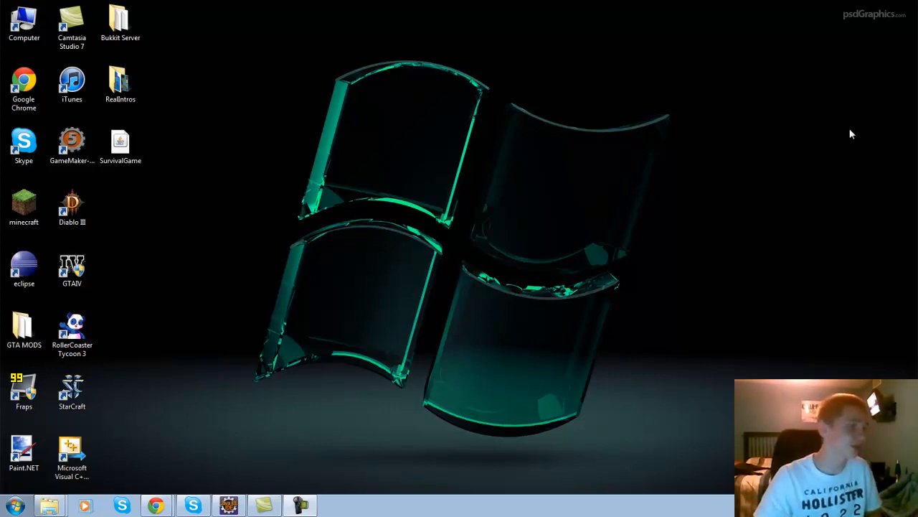
Open the Windows Start menu from the desktop
{"action": "left_click", "coordinate": [12, 505]}
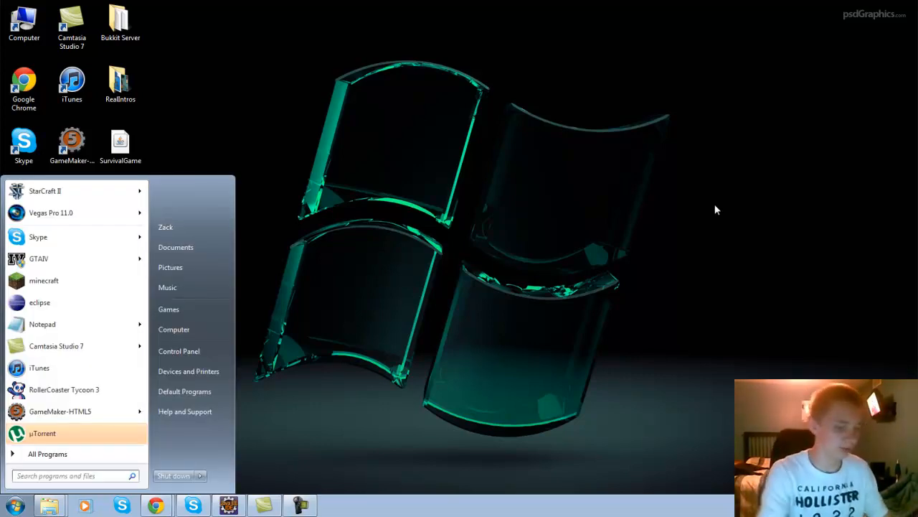
Launch Notepad and type the ^y:: hotkey line
{"action": "left_click", "coordinate": [42, 324]}
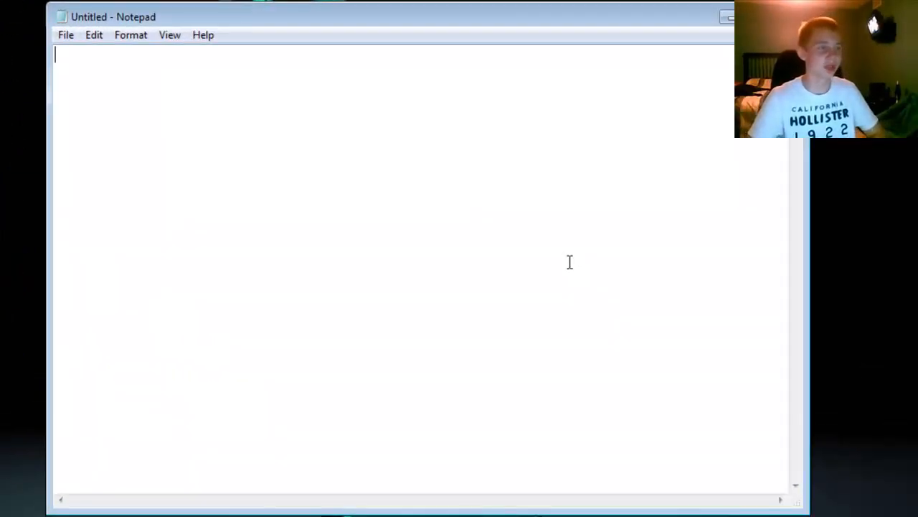
{"action": "type", "text": "^"}
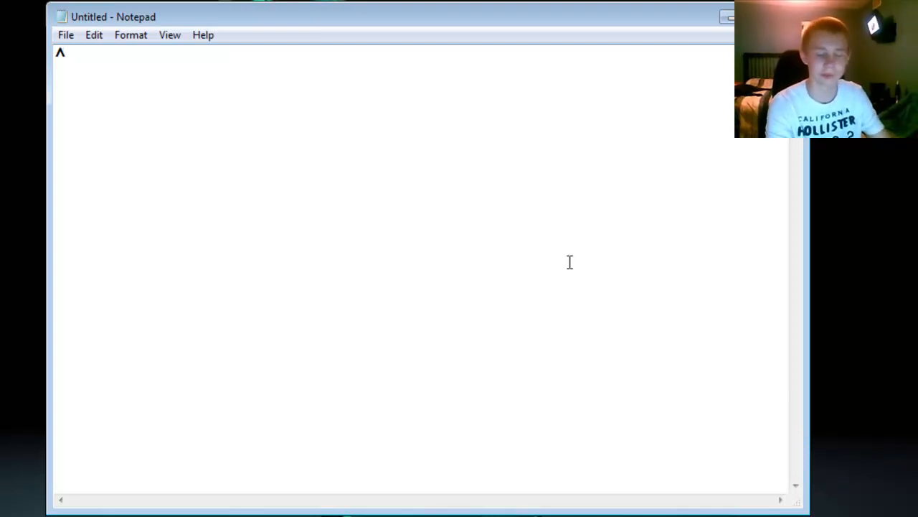
{"action": "type", "text": "y"}
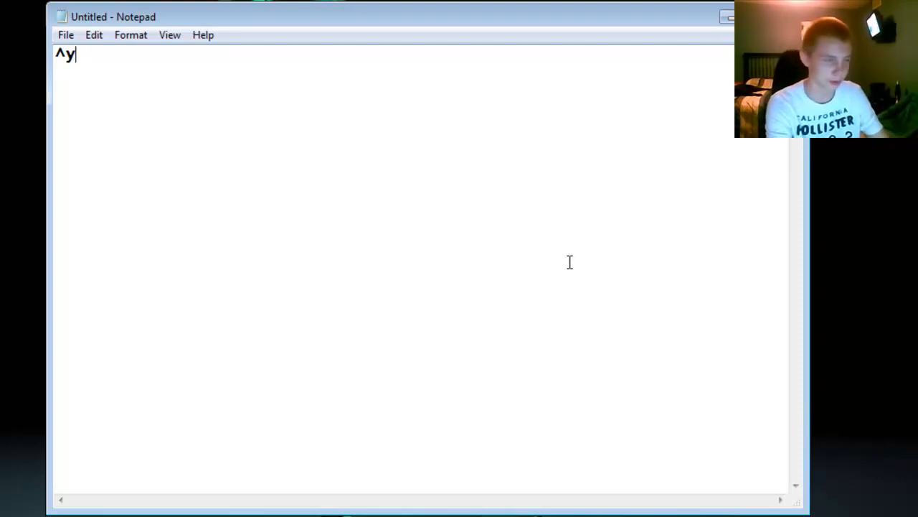
{"action": "type", "text": "::"}
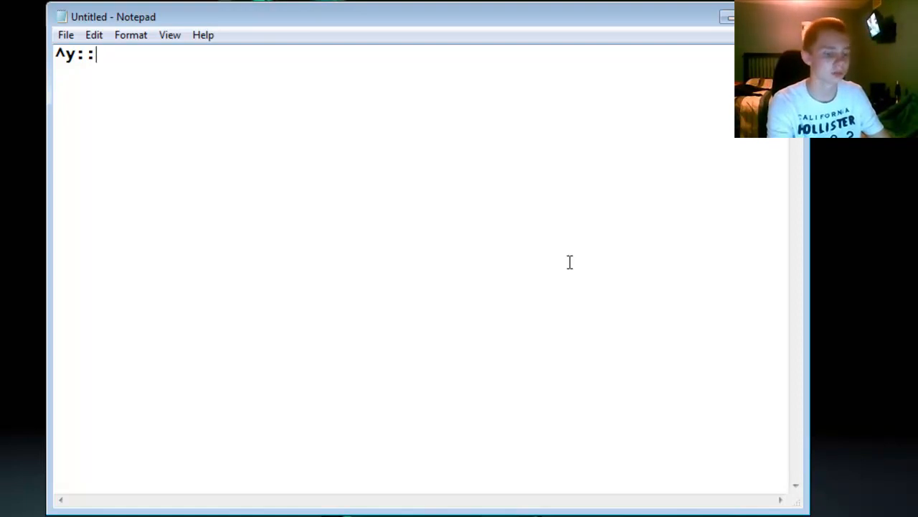
{"action": "type", "text": ";"}
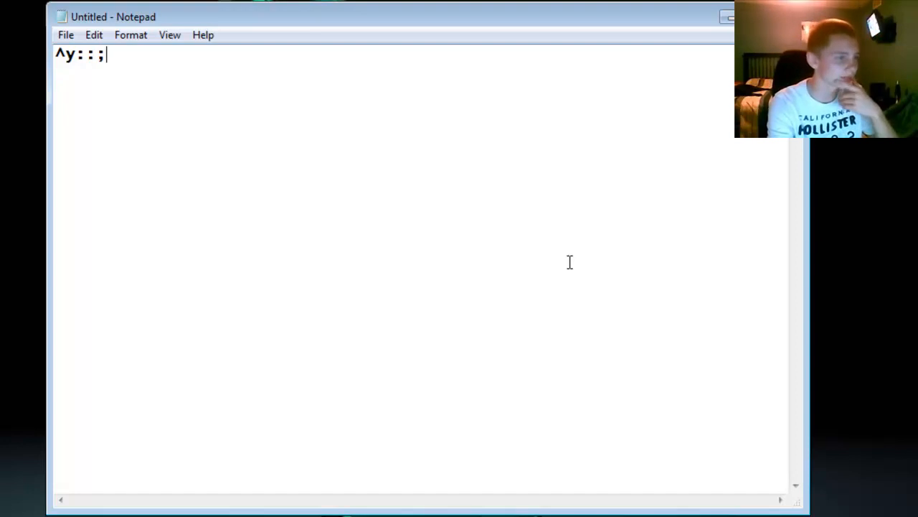
{"action": "key", "text": "Backspace"}
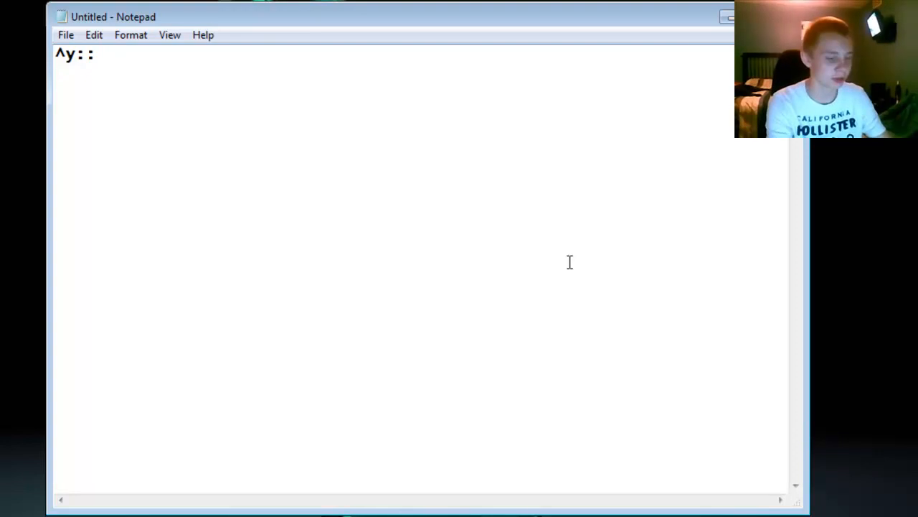
{"action": "type", "text": "run,"}
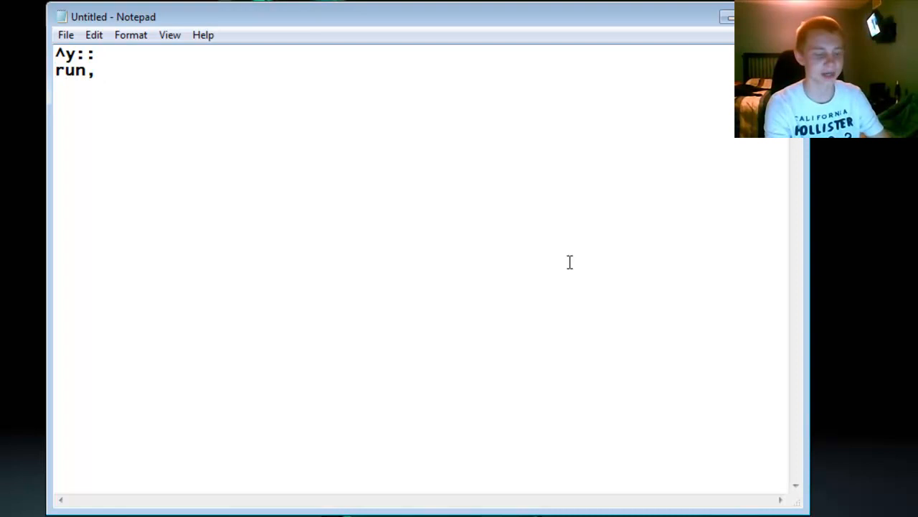
{"action": "type", "text": "www."}
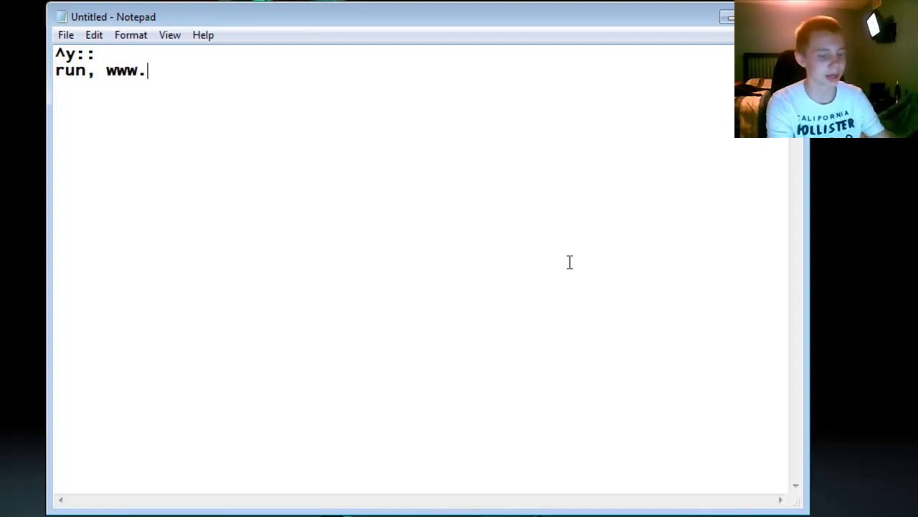
{"action": "type", "text": "youtube.com"}
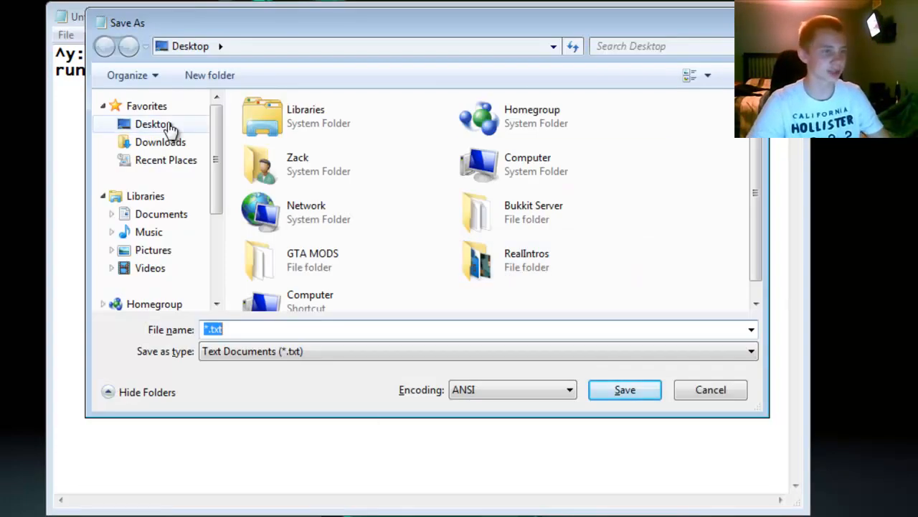
Save the script into the Desktop folder with the file name youtube.ahk
{"action": "left_click", "coordinate": [152, 123]}
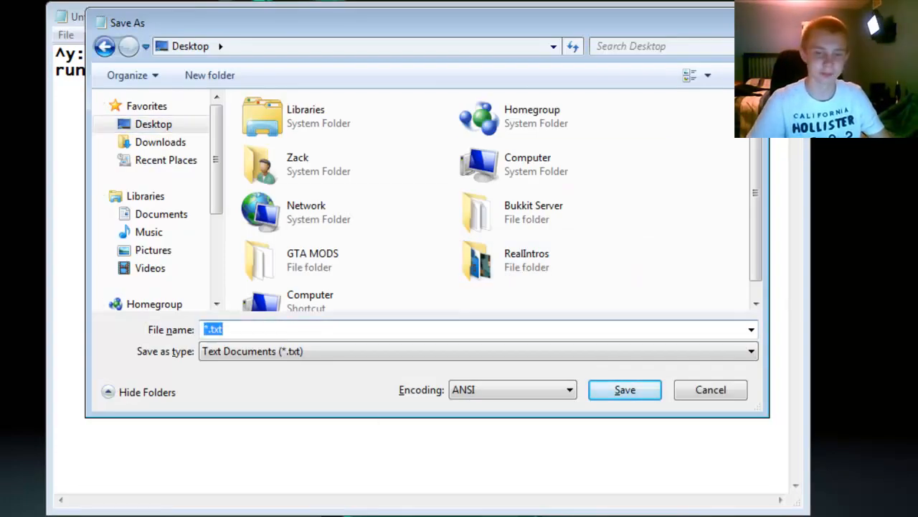
{"action": "type", "text": "youtube"}
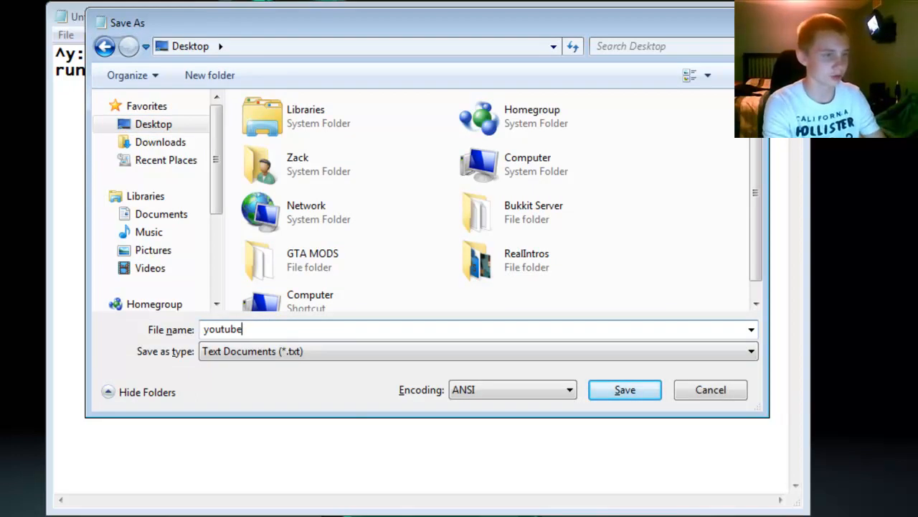
{"action": "type", "text": "."}
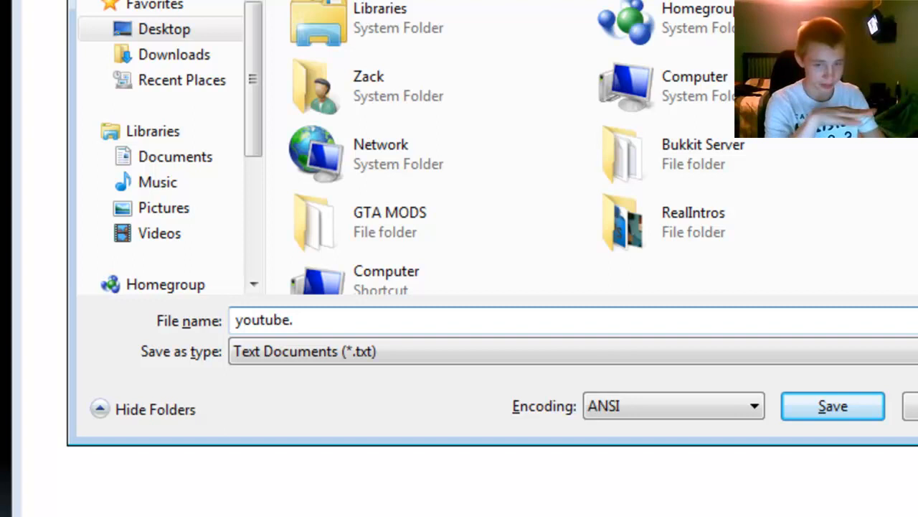
{"action": "type", "text": "a"}
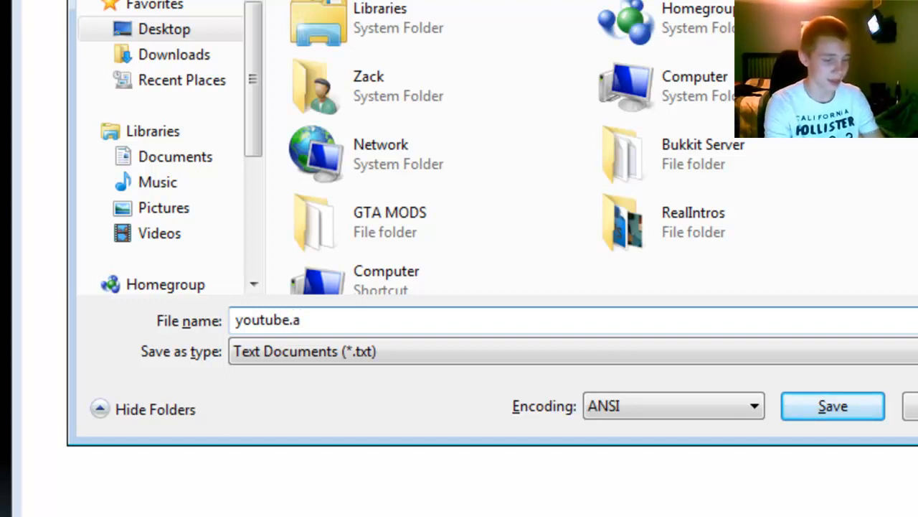
{"action": "type", "text": "hk"}
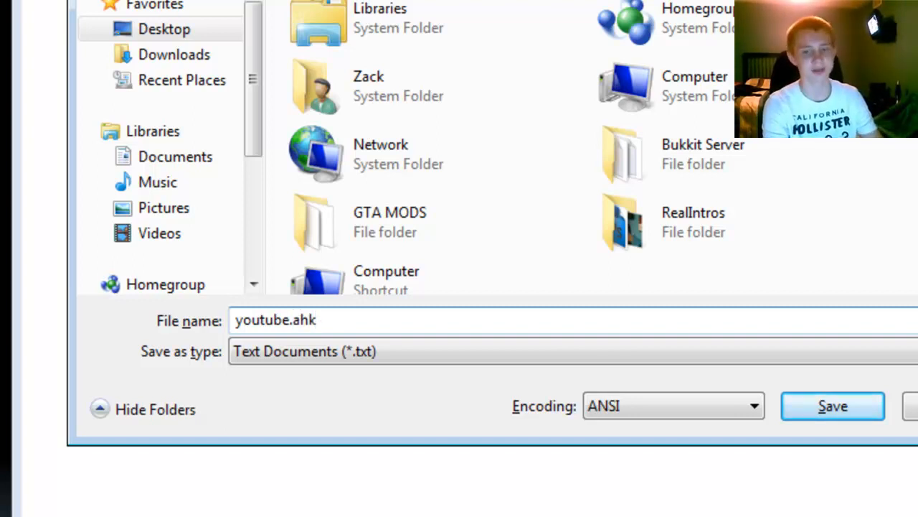
{"action": "left_click", "coordinate": [833, 406]}
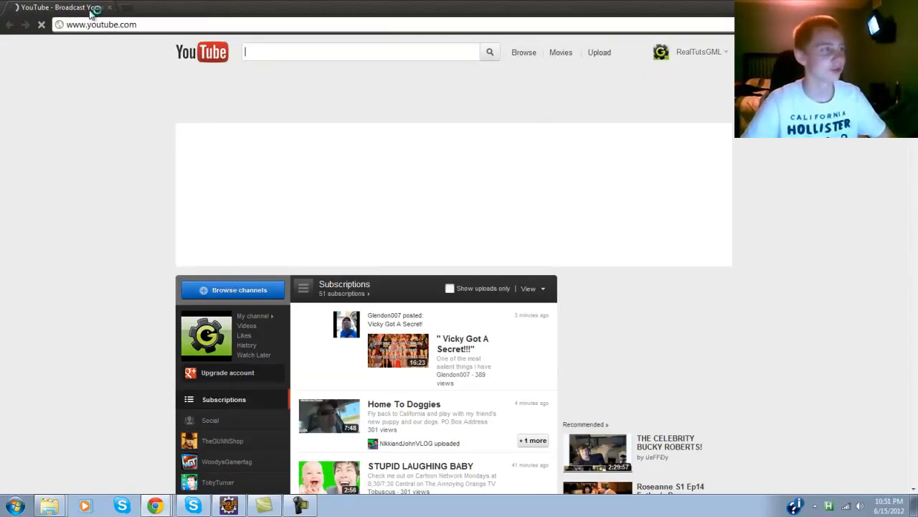
Close the YouTube page that the Ctrl+Y hotkey opened
{"action": "left_click", "coordinate": [109, 7]}
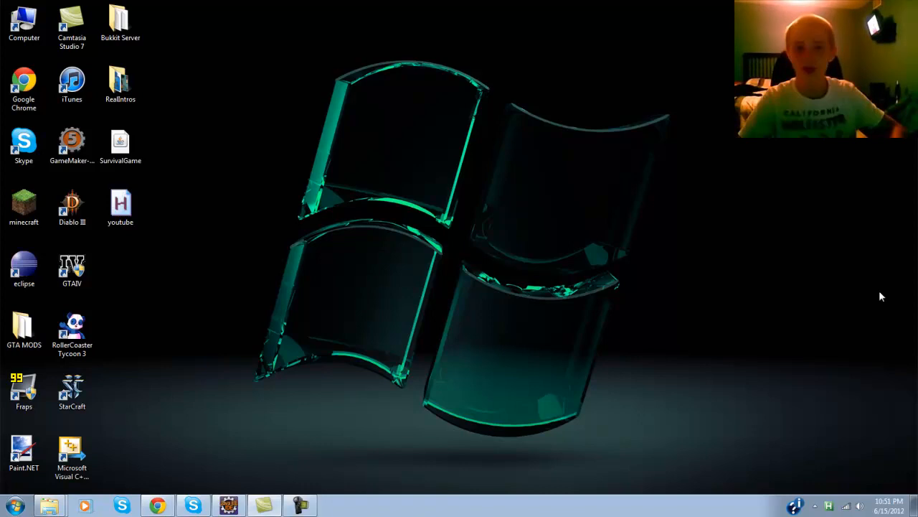
{"action": "mouse_move", "coordinate": [497, 306]}
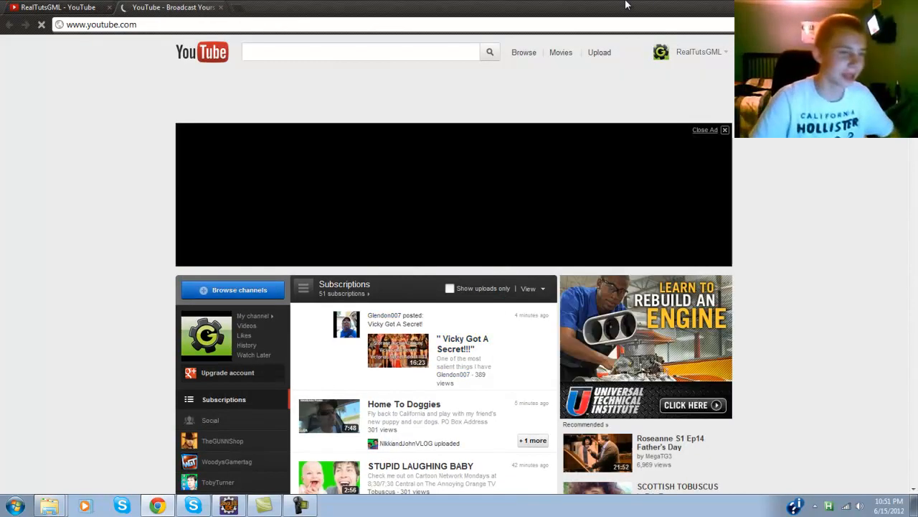
Close the Google Chrome window showing YouTube
{"action": "left_click", "coordinate": [359, 51]}
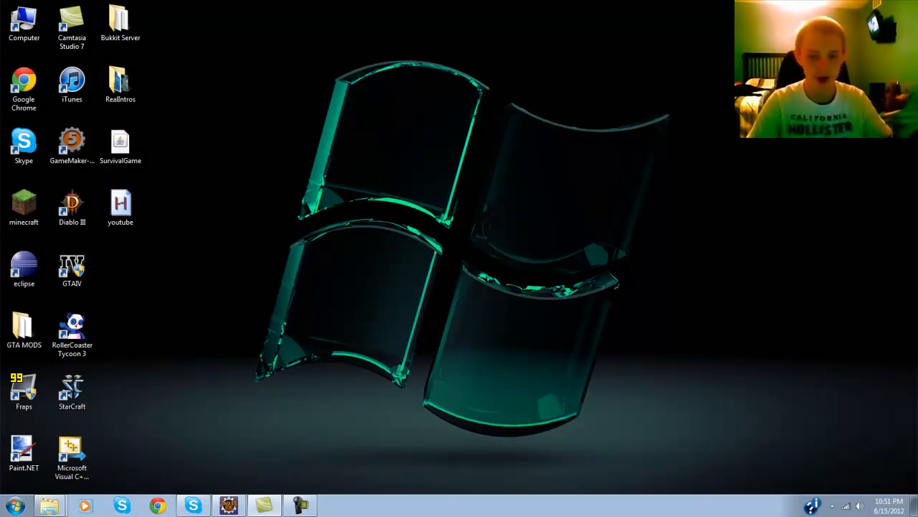
Exit the youtube script through its AutoHotkey tray icon menu
{"action": "left_click", "coordinate": [832, 506]}
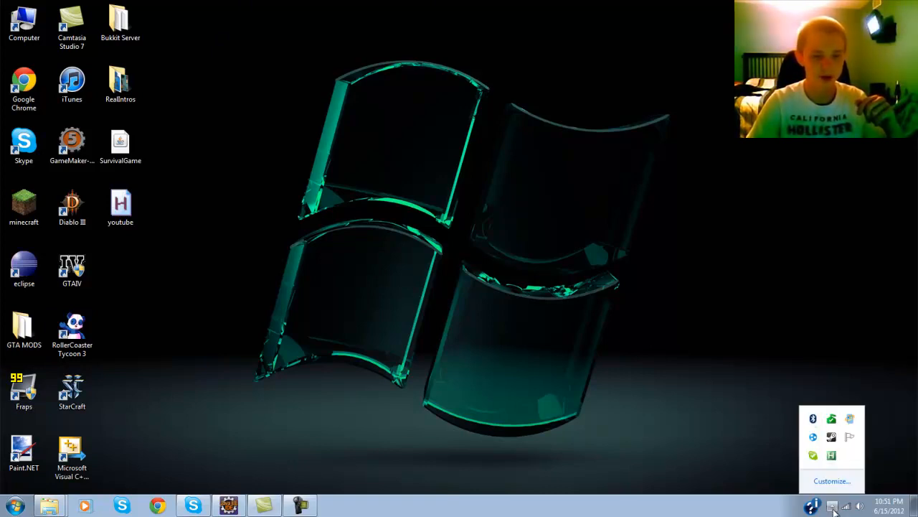
{"action": "right_click", "coordinate": [813, 455]}
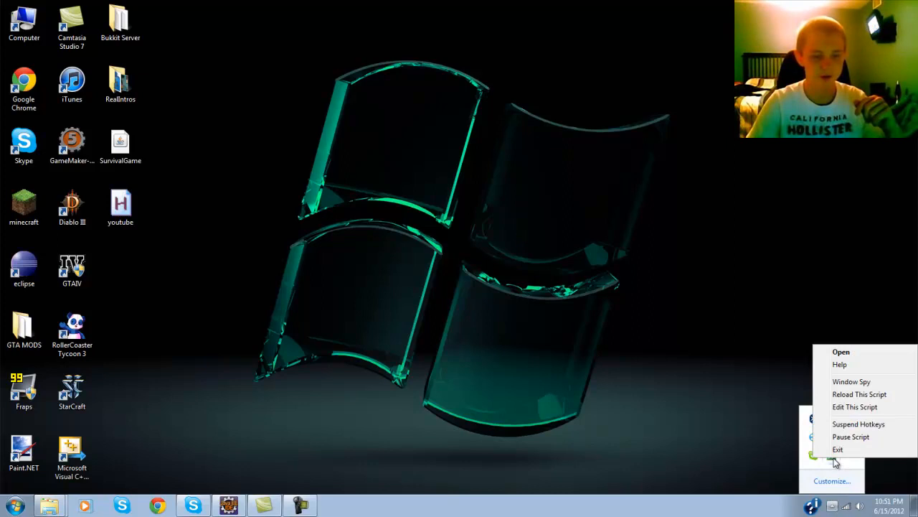
{"action": "left_click", "coordinate": [742, 454]}
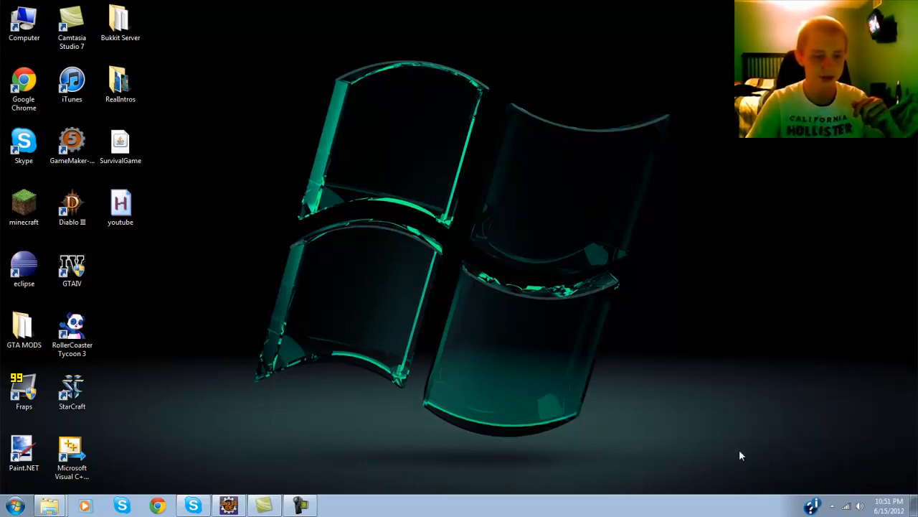
{"action": "mouse_move", "coordinate": [618, 329]}
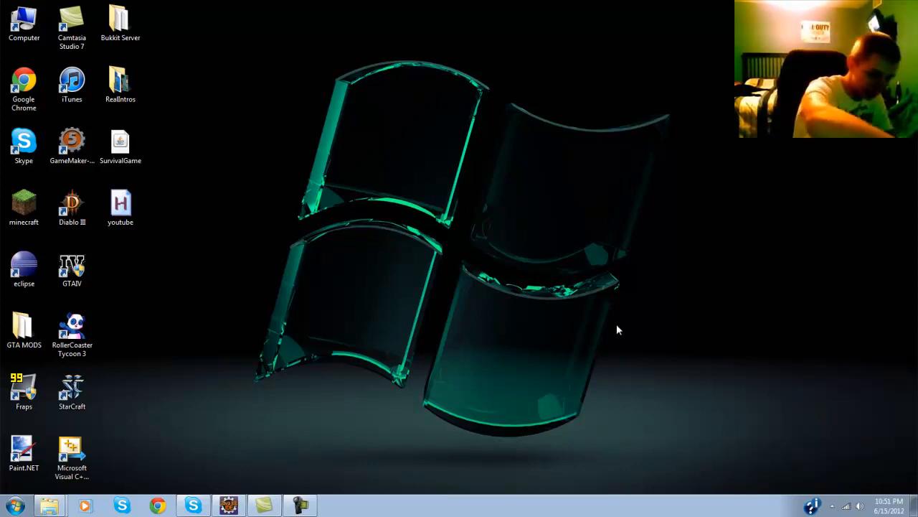